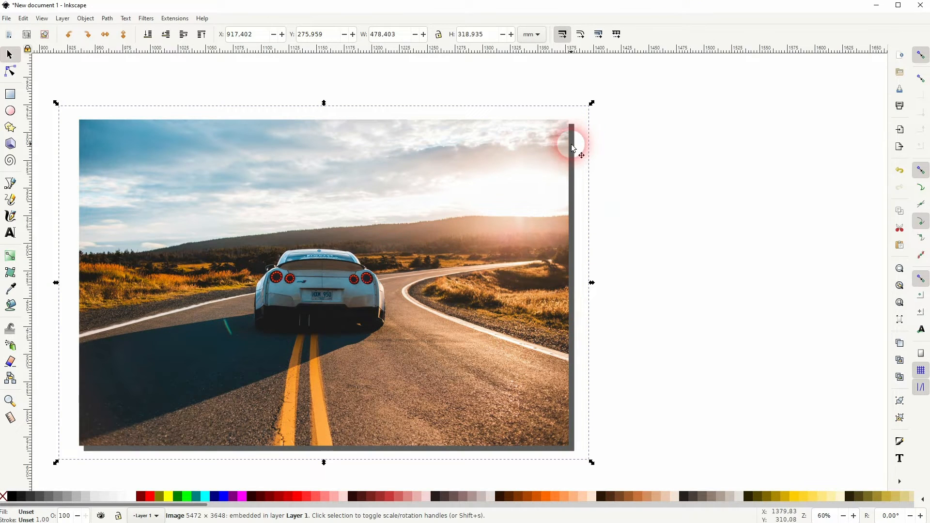
Step: Nudge the car photo slightly right and down, then pick the Rectangle tool
left_click_drag(573, 148, 652, 278)
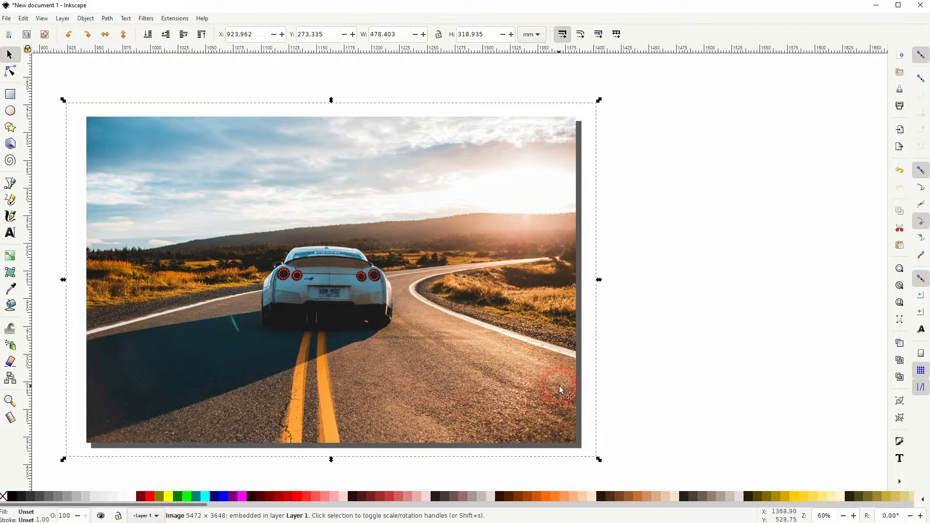
left_click(553, 228)
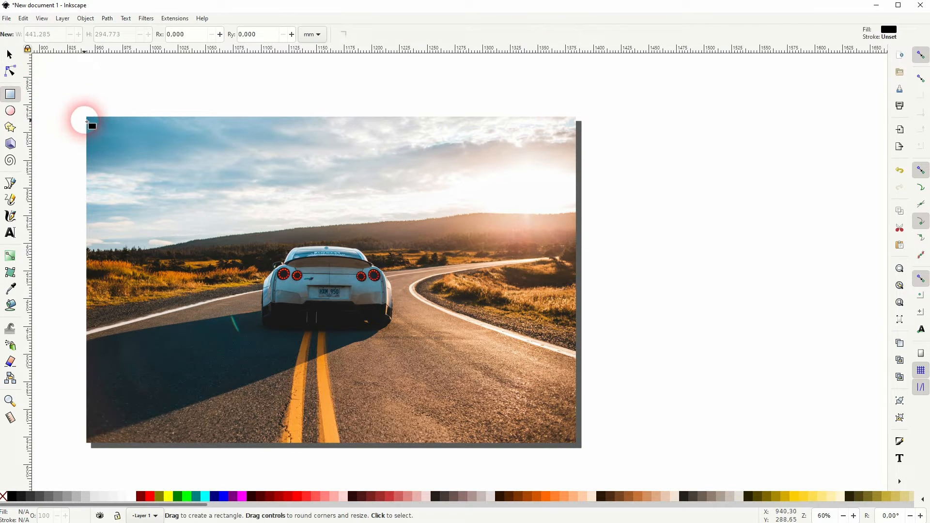
Step: Draw a black rectangle about 459 × 308 mm covering the whole car photo
left_click_drag(90, 123, 588, 451)
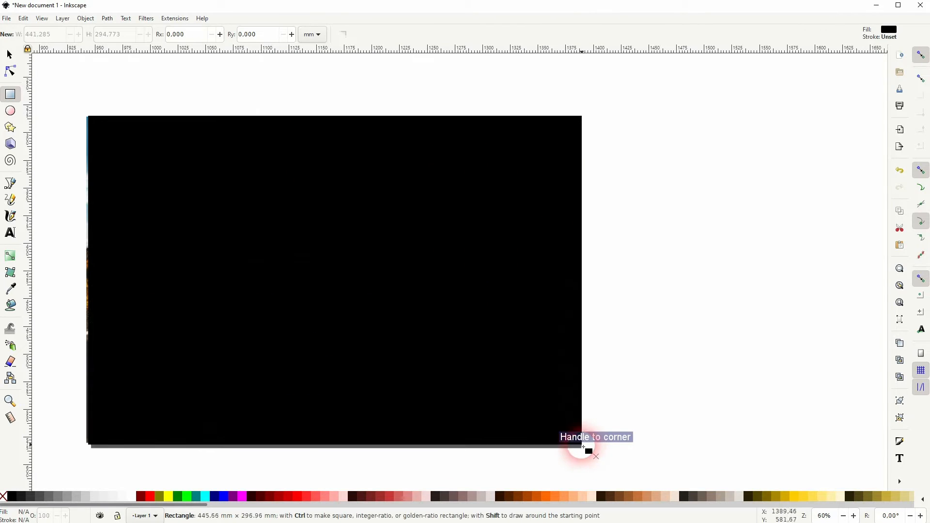
left_click_drag(590, 450, 574, 446)
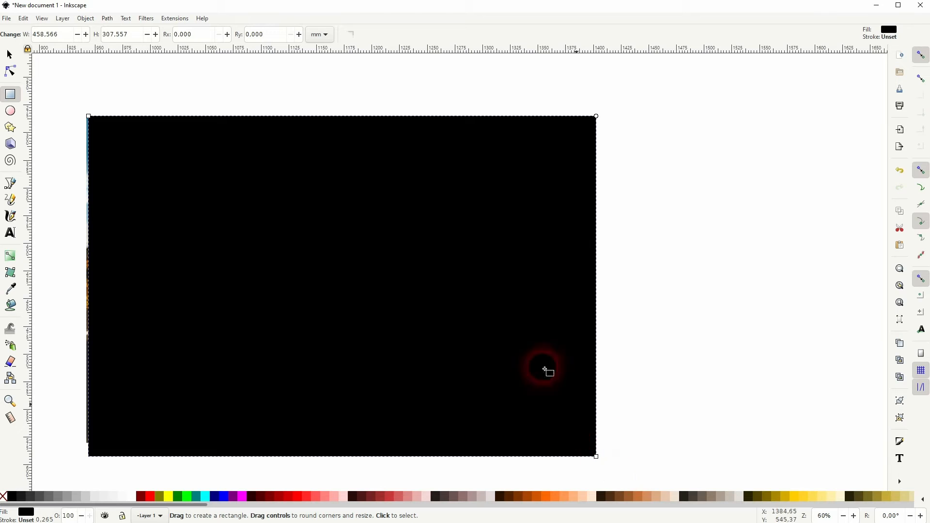
left_click(9, 54)
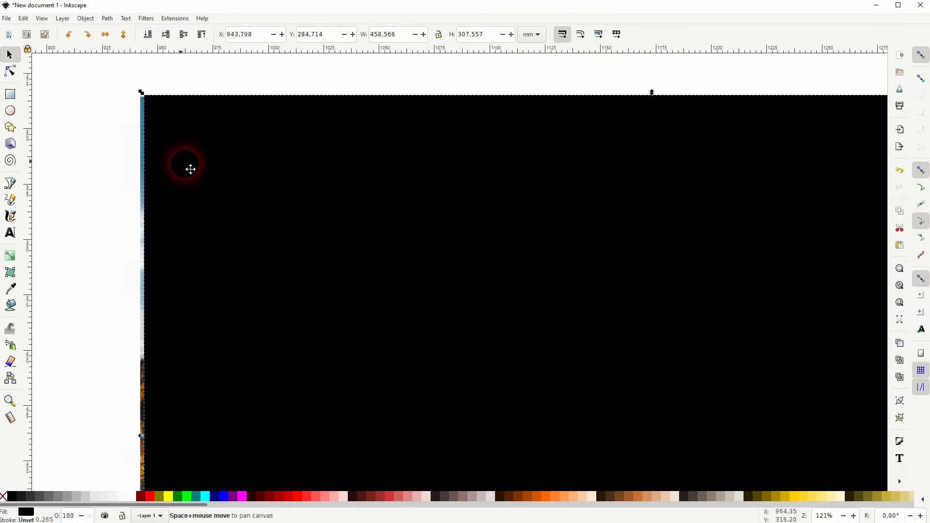
Step: Narrow the rectangle to about 441 mm wide, exposing the right shadow strip
left_click_drag(190, 169, 171, 155)
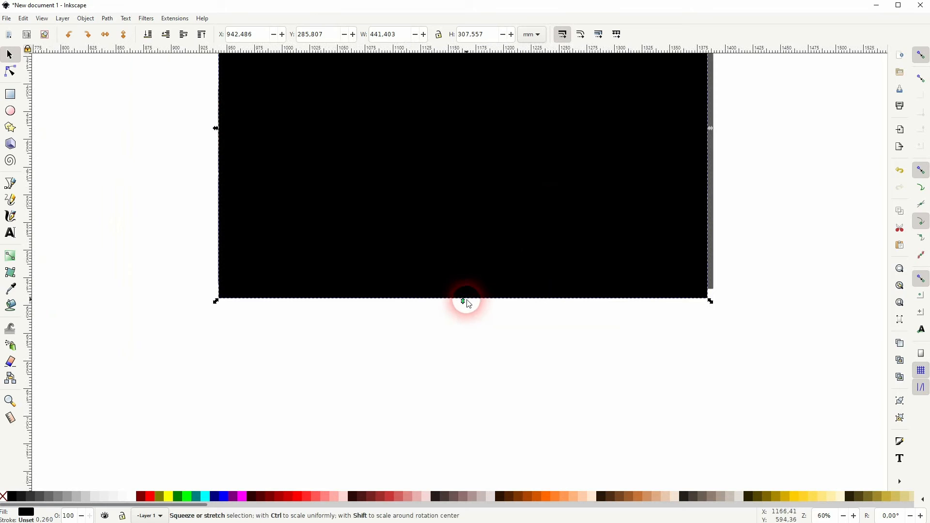
Step: Shorten the rectangle to about 294 mm above the bottom shadow and select it with the photo
left_click_drag(465, 300, 464, 280)
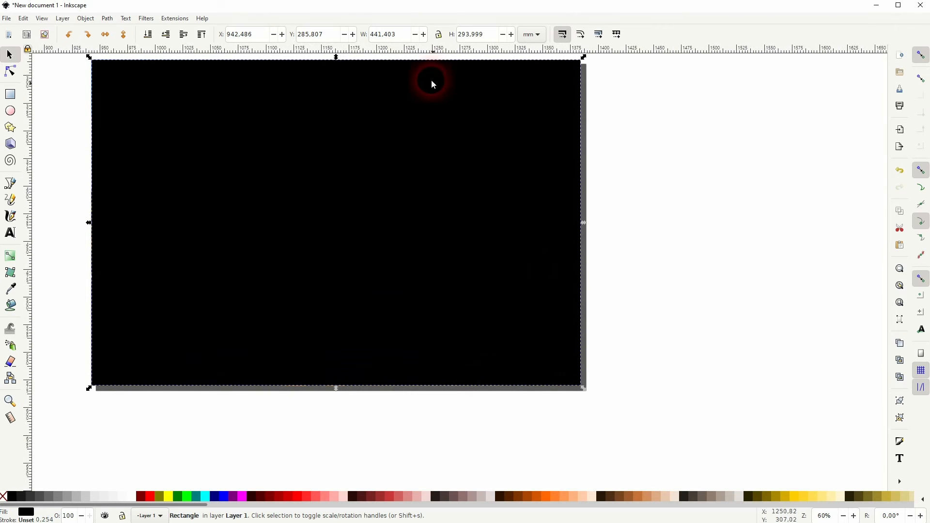
left_click(394, 34)
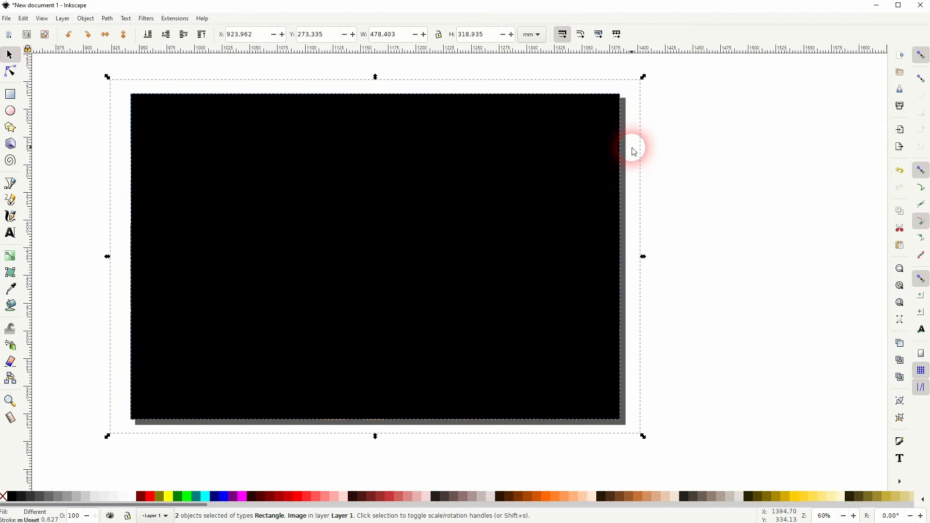
Step: Clip the car photo to the rectangle via Set Clip and nudge it on the canvas
right_click(318, 255)
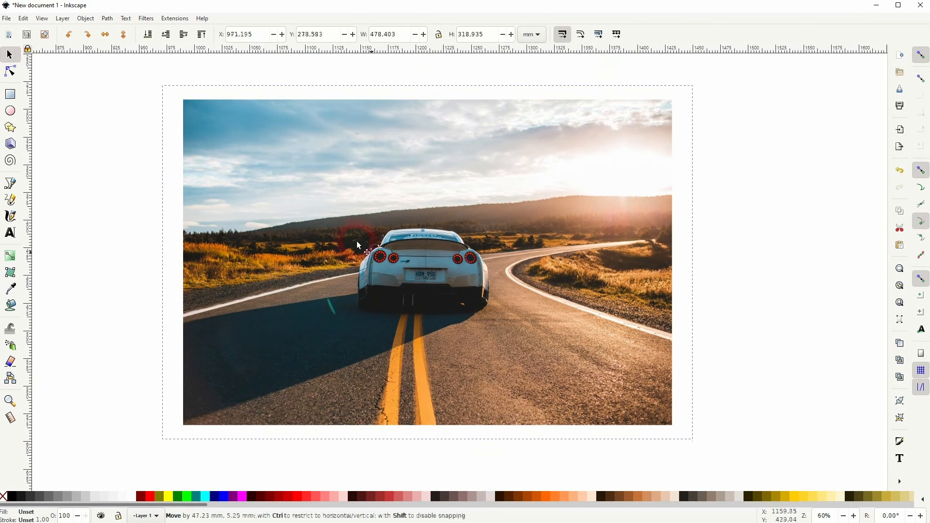
left_click_drag(356, 245, 573, 308)
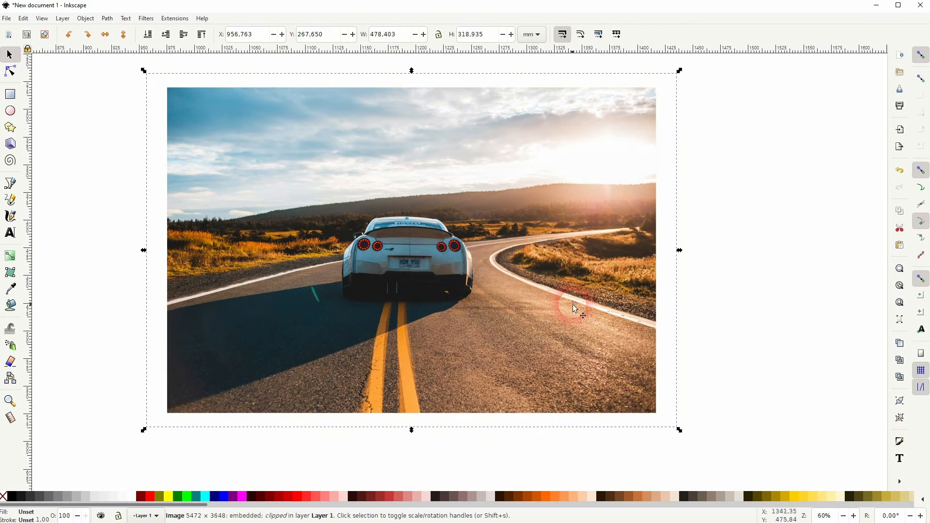